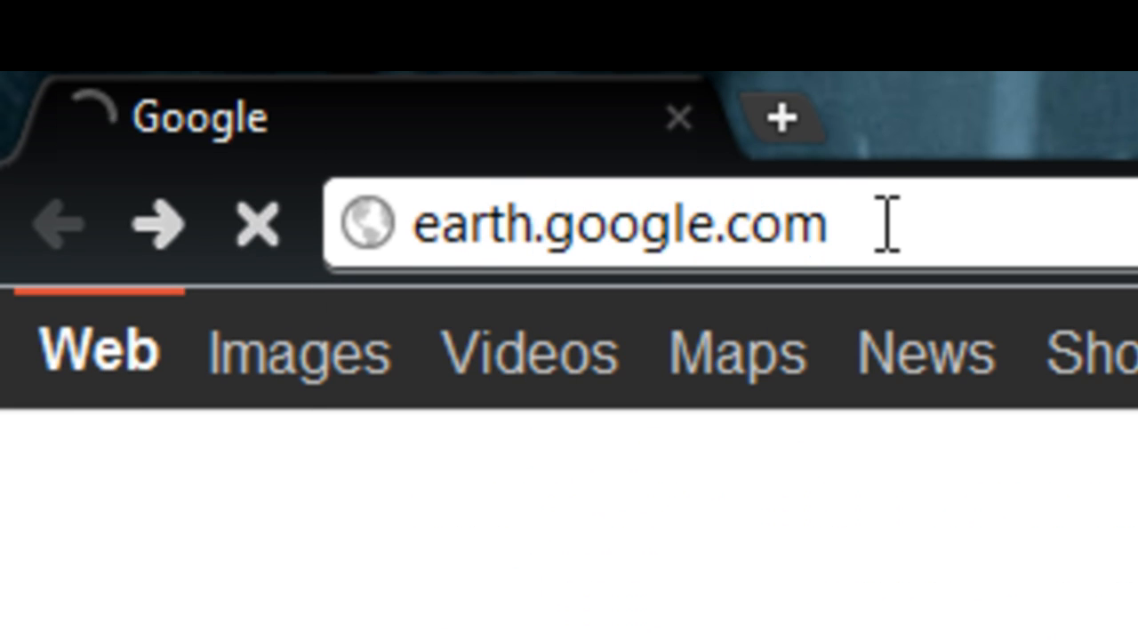
Step: Load earth.google.com and start the Google Earth 6 download, agreeing to the terms
key("Return")
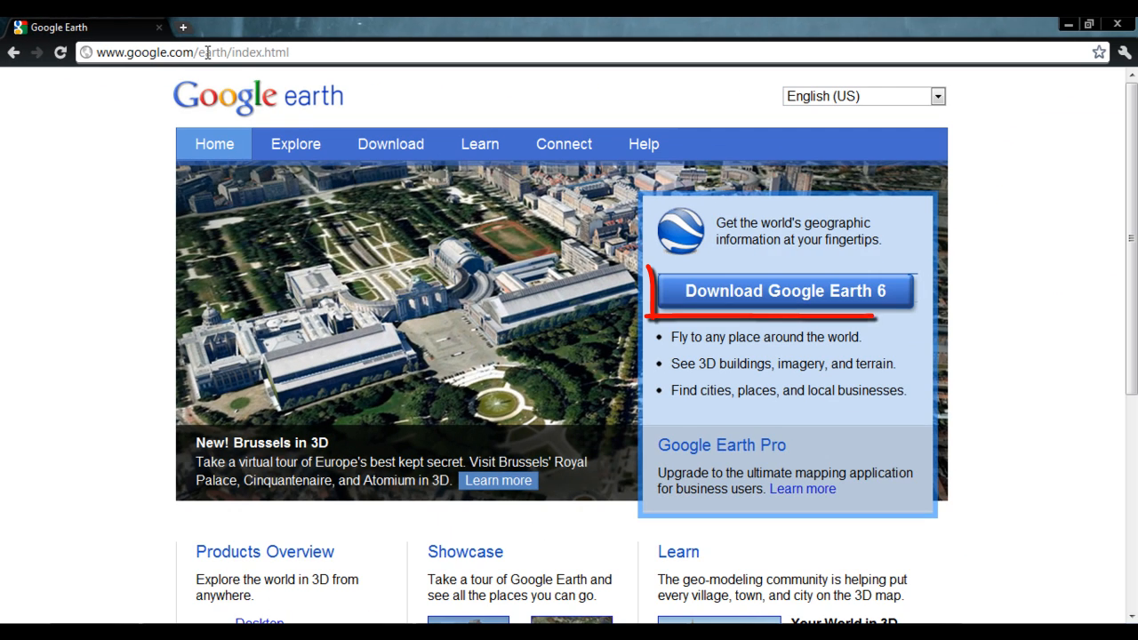
left_click(782, 291)
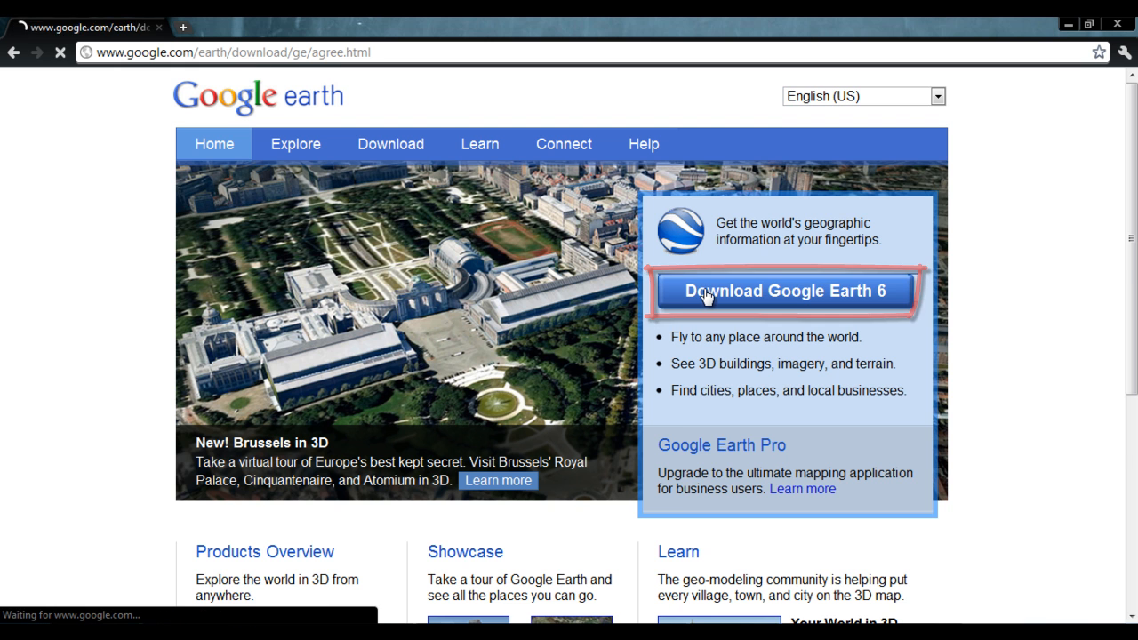
left_click(784, 291)
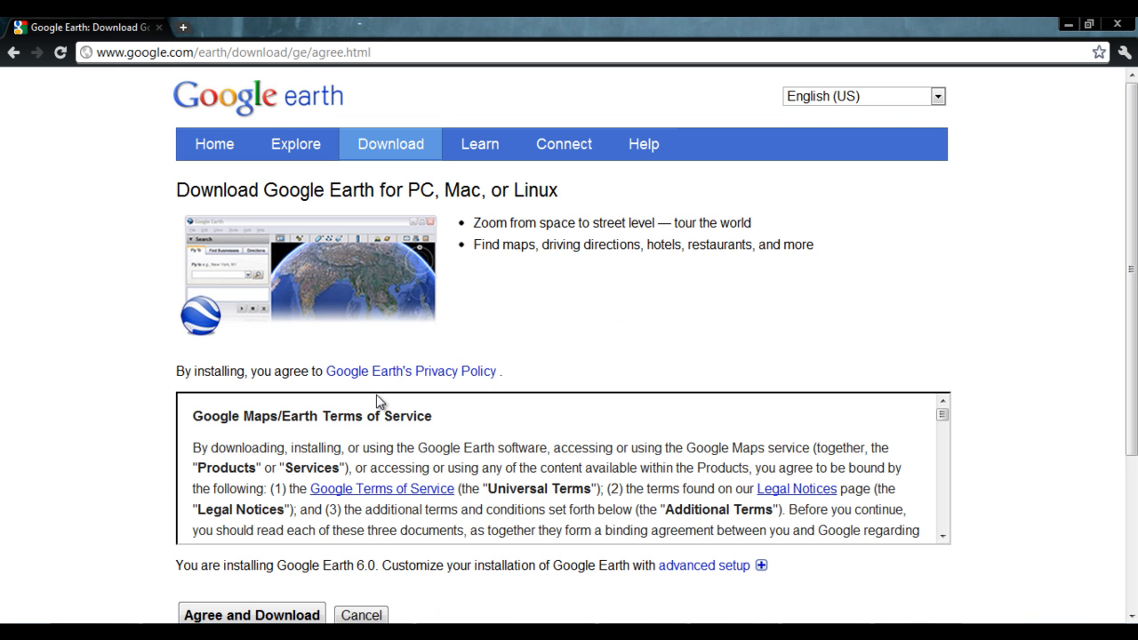
scroll("down", 3)
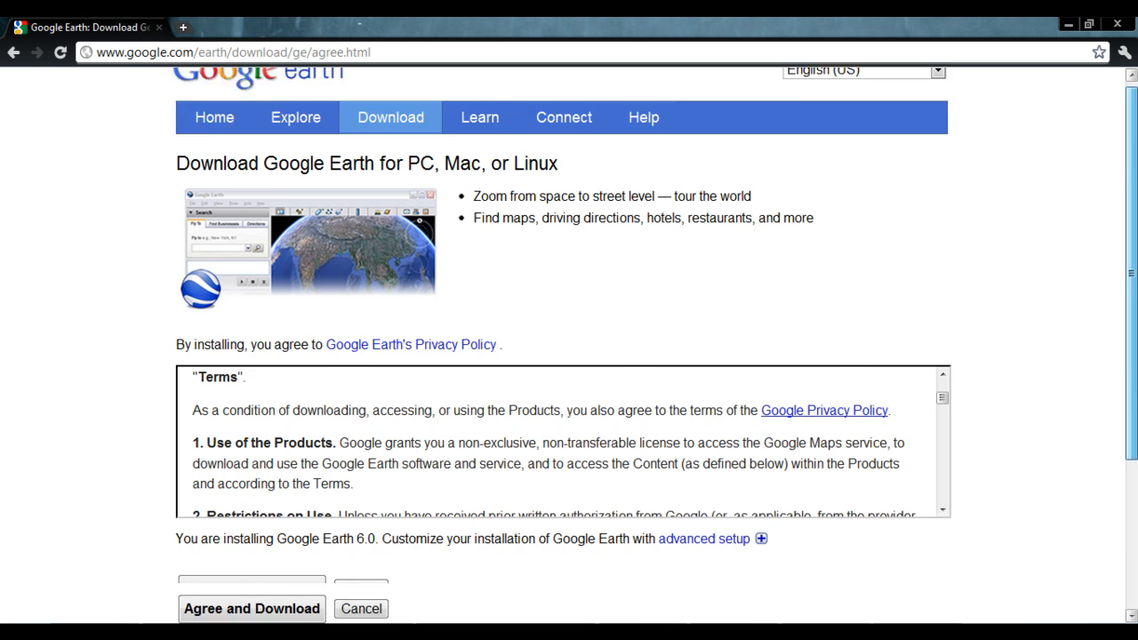
left_click(251, 608)
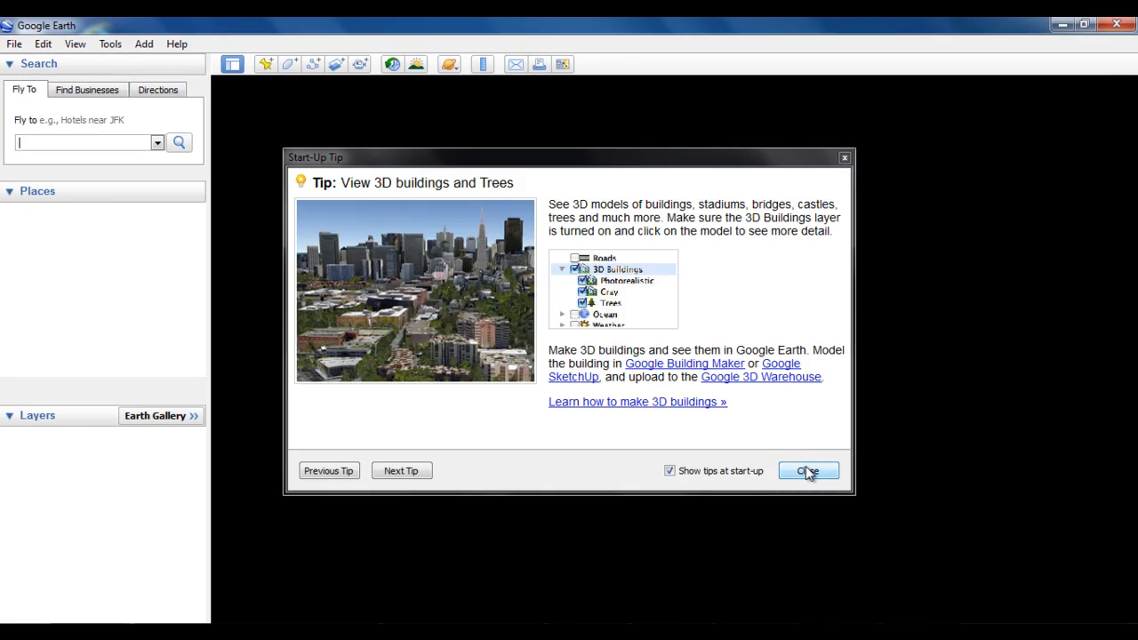
Step: Dismiss the 3D buildings start-up tip to reveal the globe
left_click(807, 470)
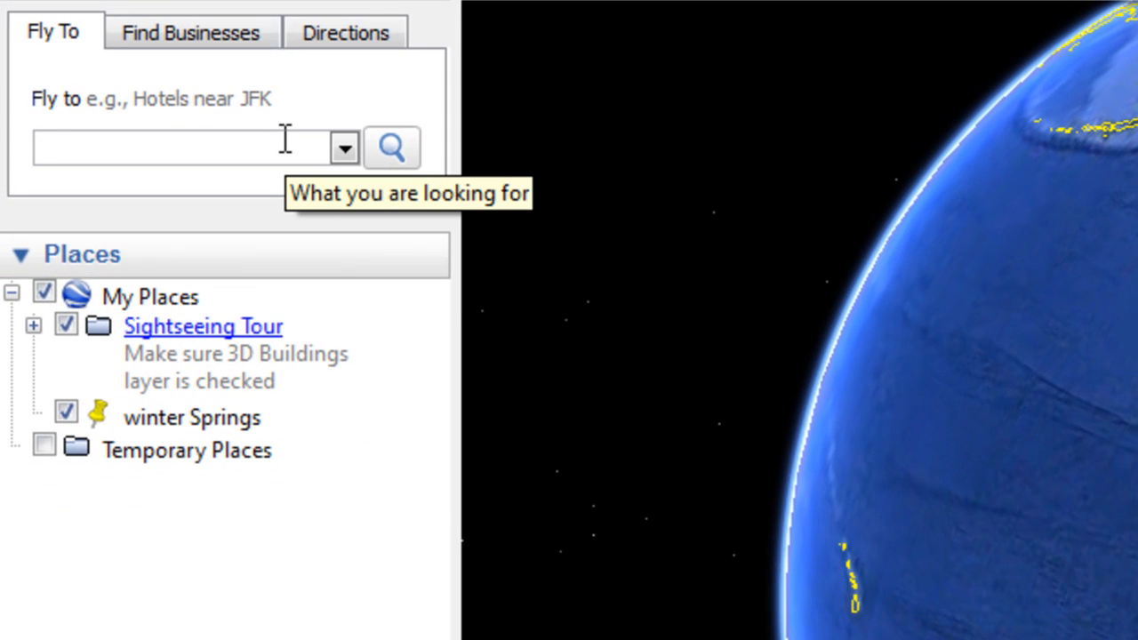
Step: Search 'Disney World Florida' in Fly To and fly the view to the Miami area
type("Disney World Florida")
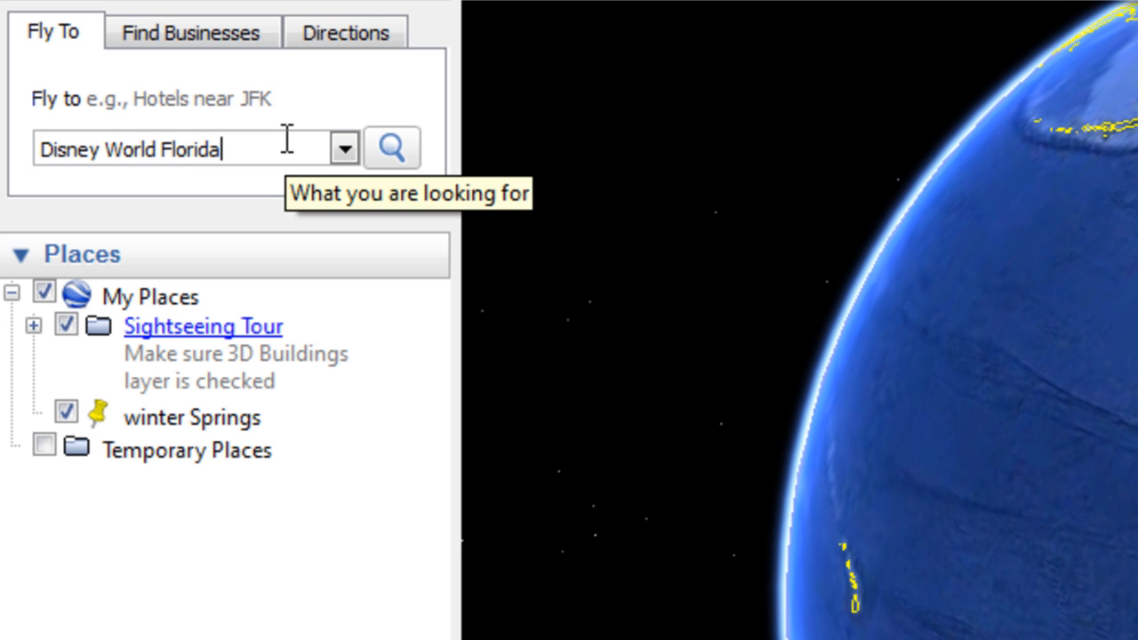
left_click(392, 148)
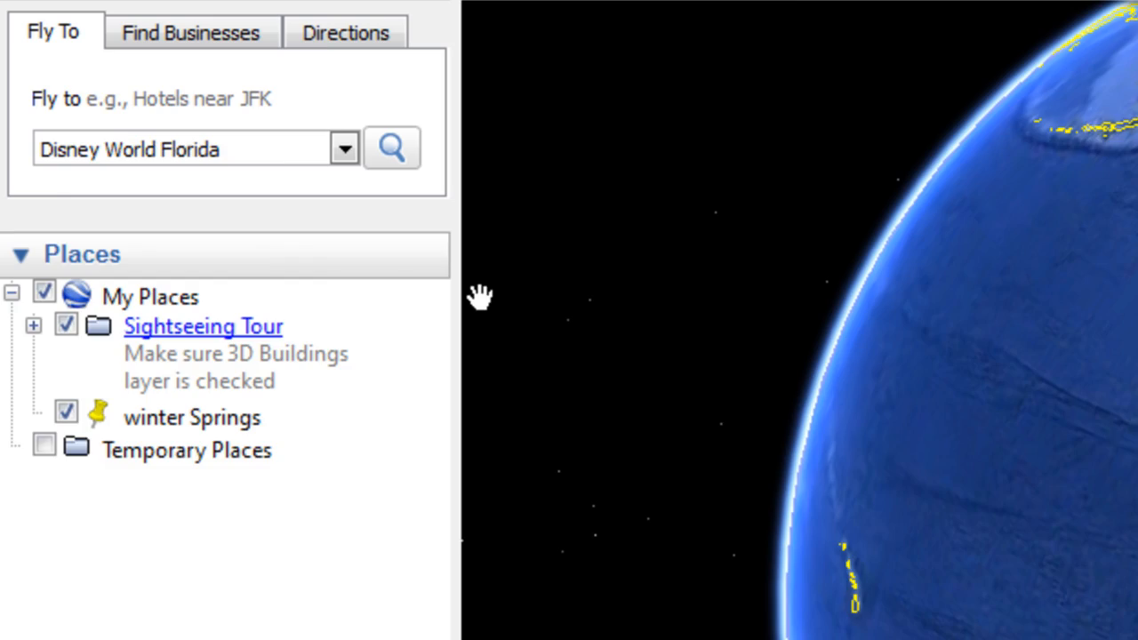
left_click(391, 147)
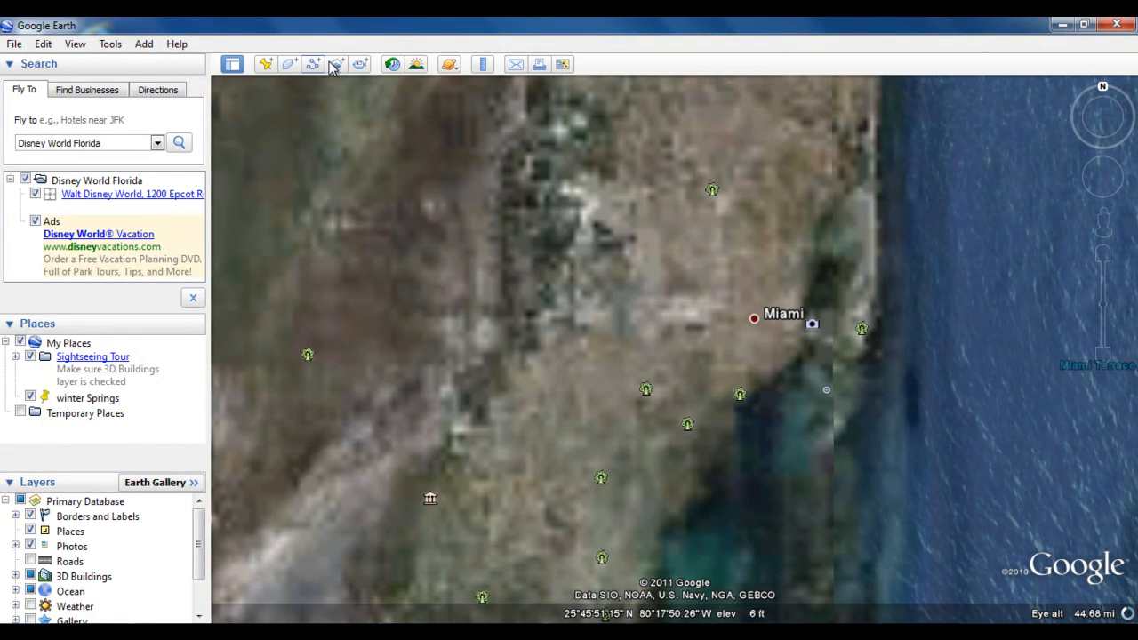
Step: Turn on historical imagery and roll Miami back through 2009 and 2000 to 1994
left_click(391, 64)
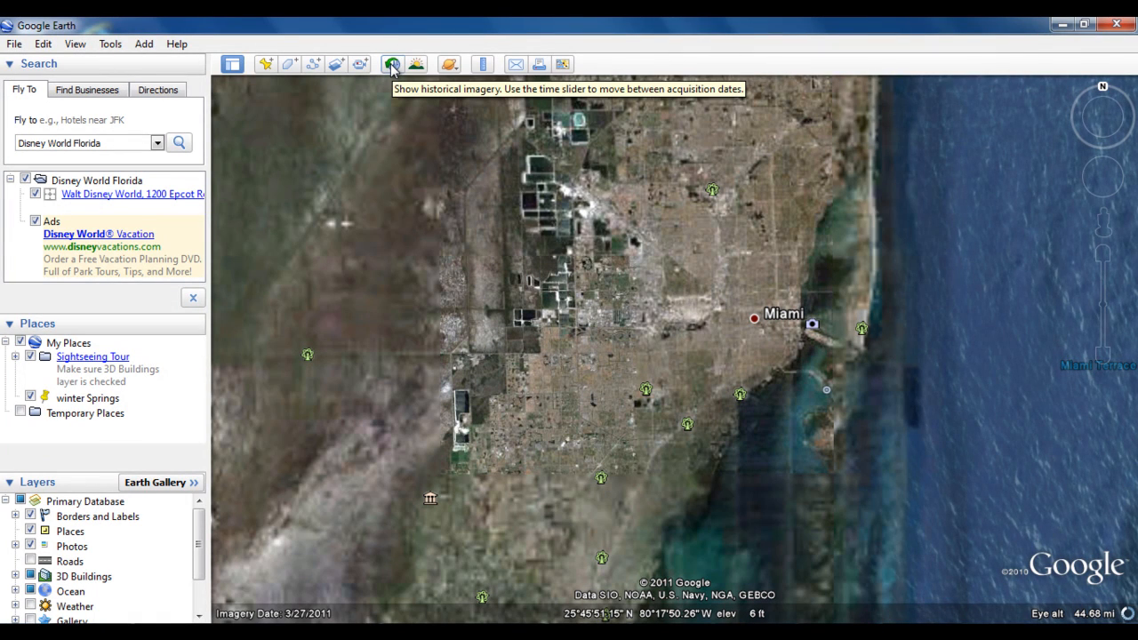
left_click(391, 65)
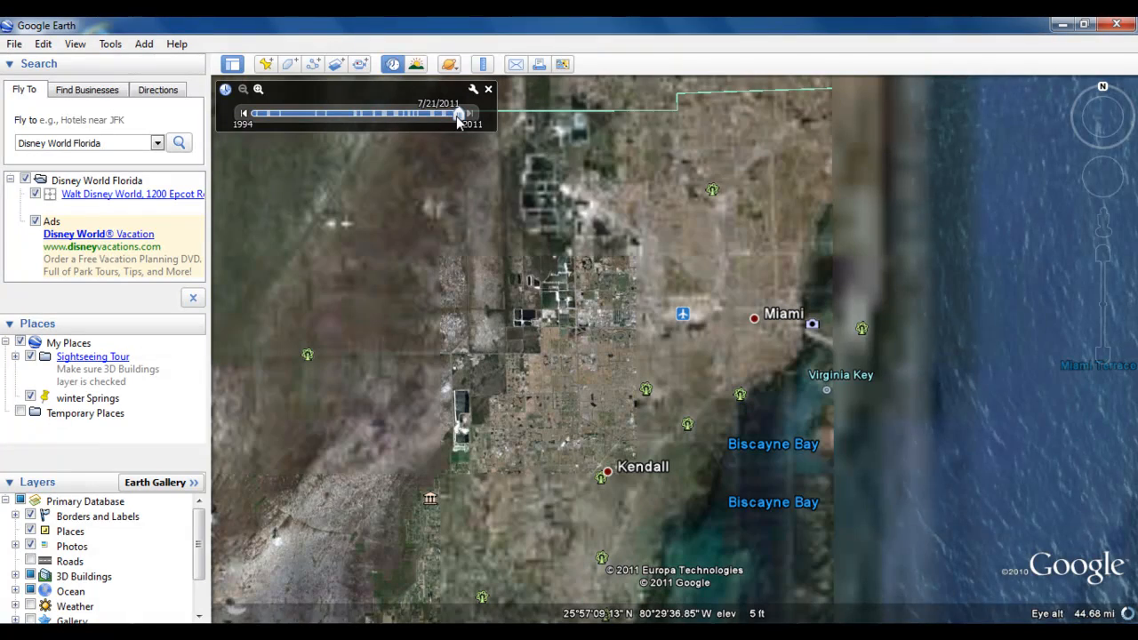
left_click(458, 114)
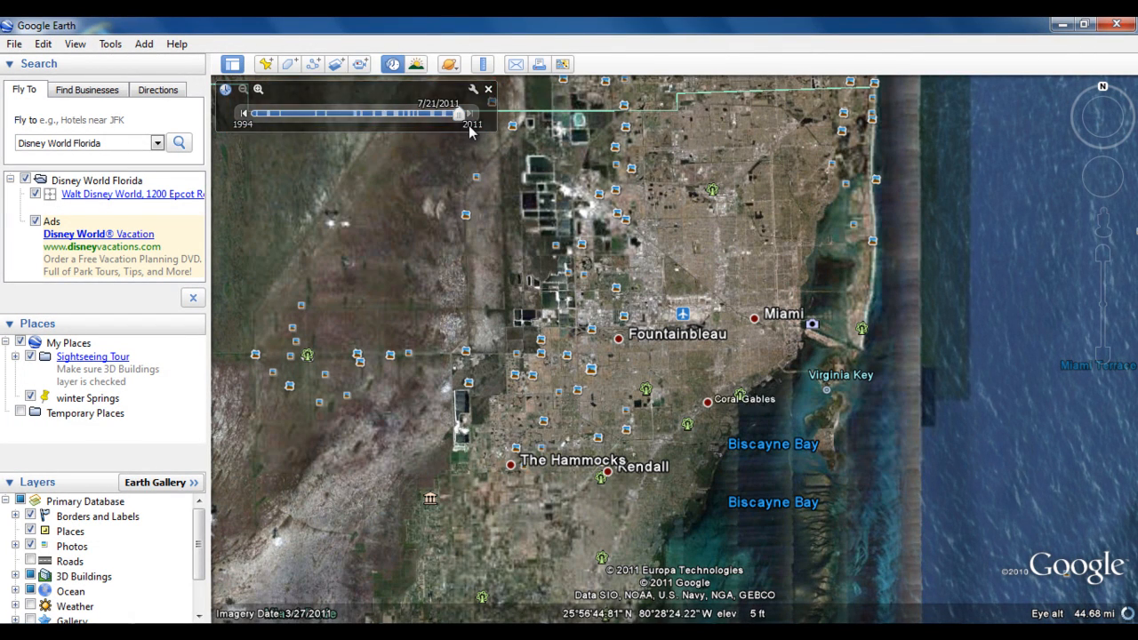
left_click_drag(459, 113, 434, 114)
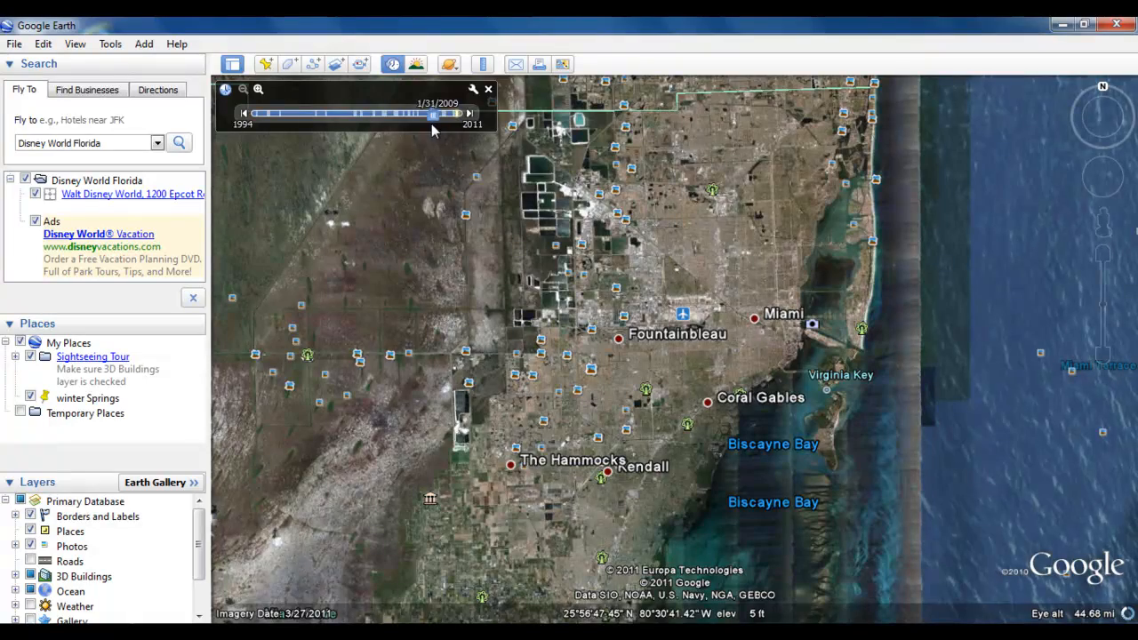
left_click_drag(434, 113, 337, 113)
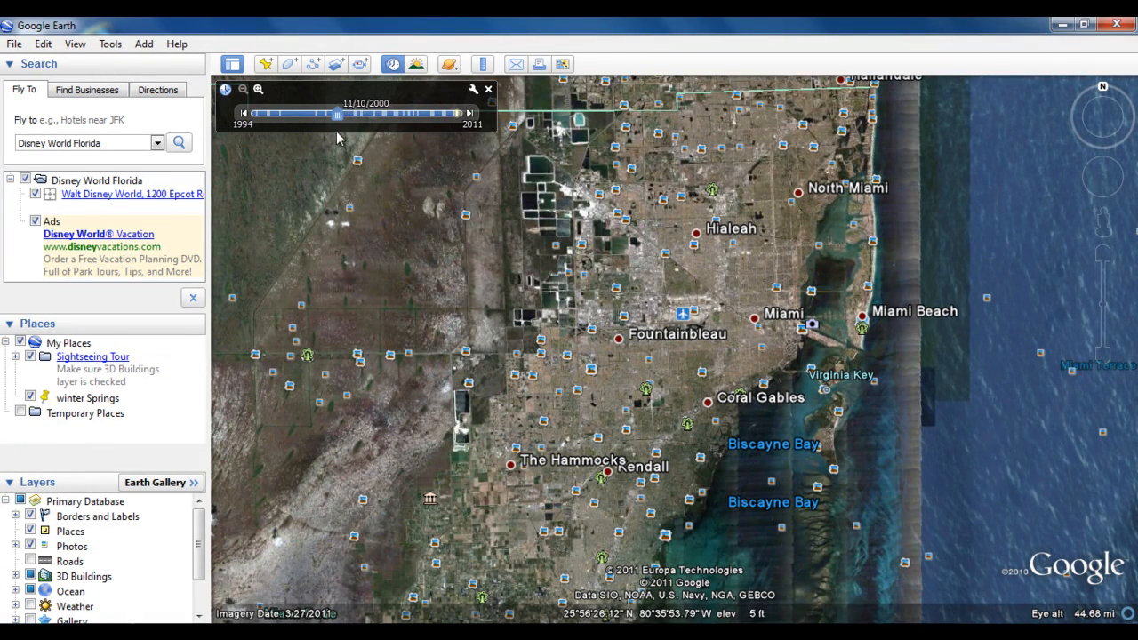
left_click_drag(337, 114, 280, 114)
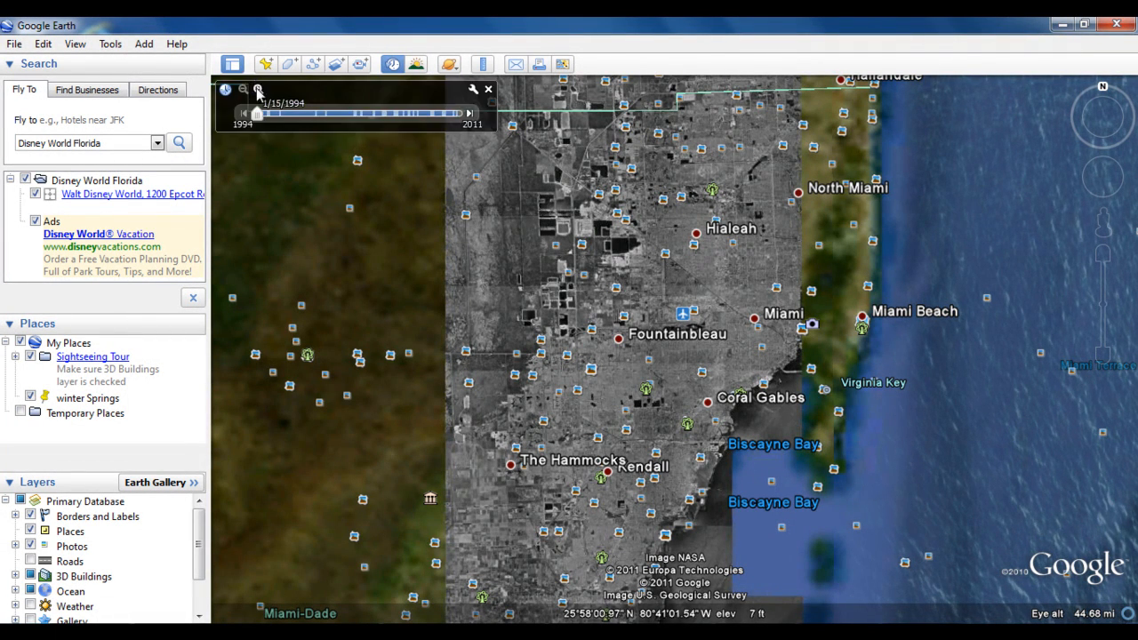
Step: Add a placemark, drop its pin on central Miami and name it 'Miami'
left_click(265, 64)
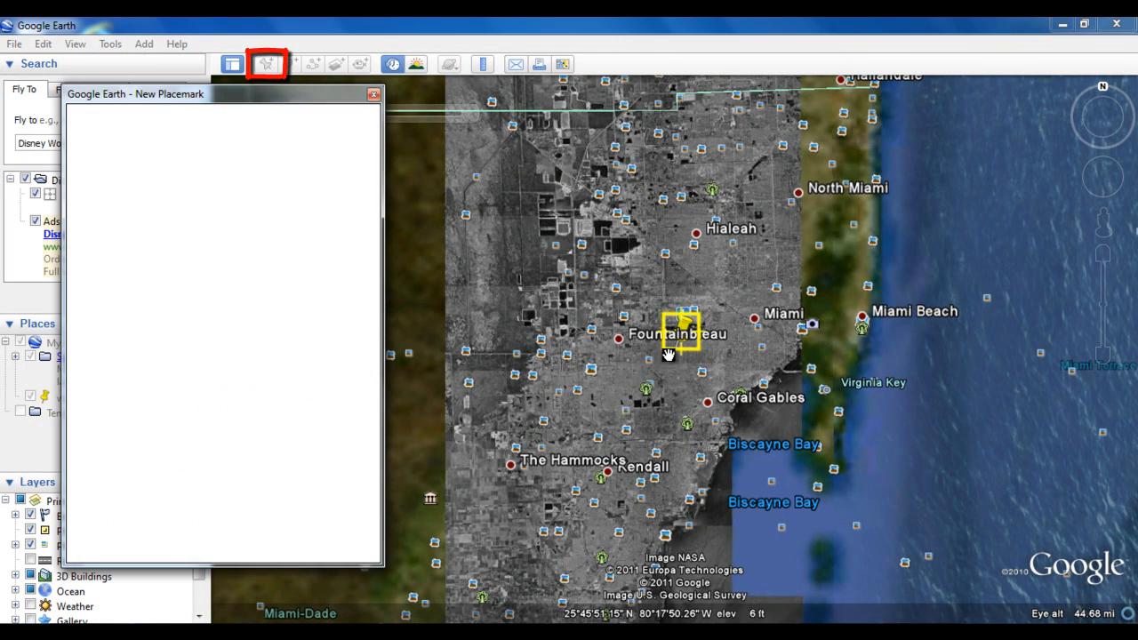
left_click(267, 64)
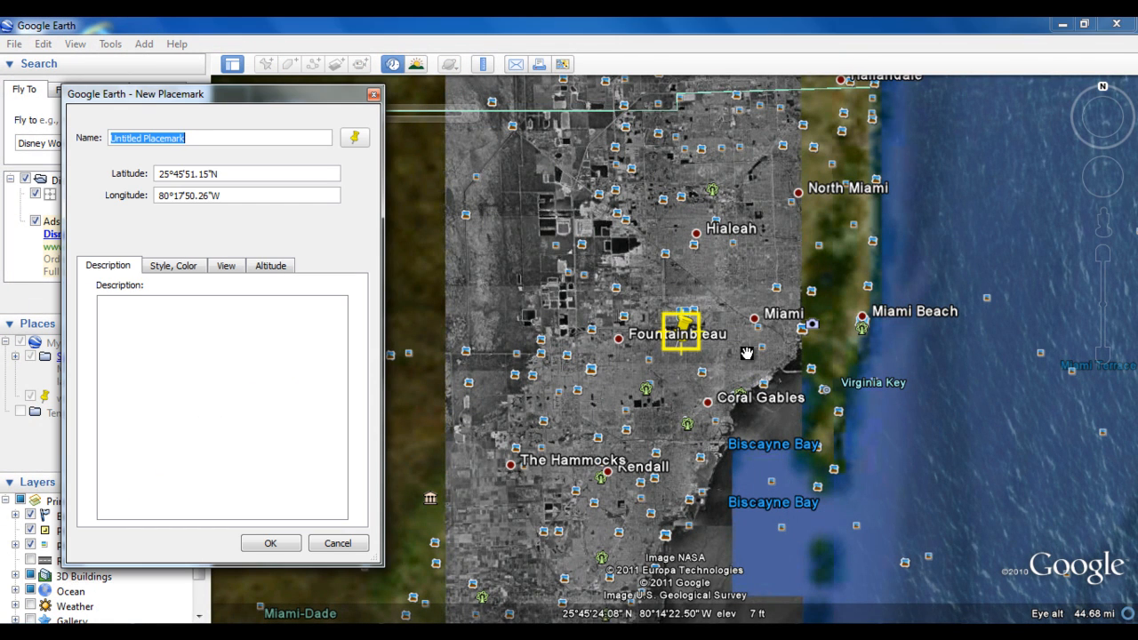
left_click_drag(679, 335, 757, 291)
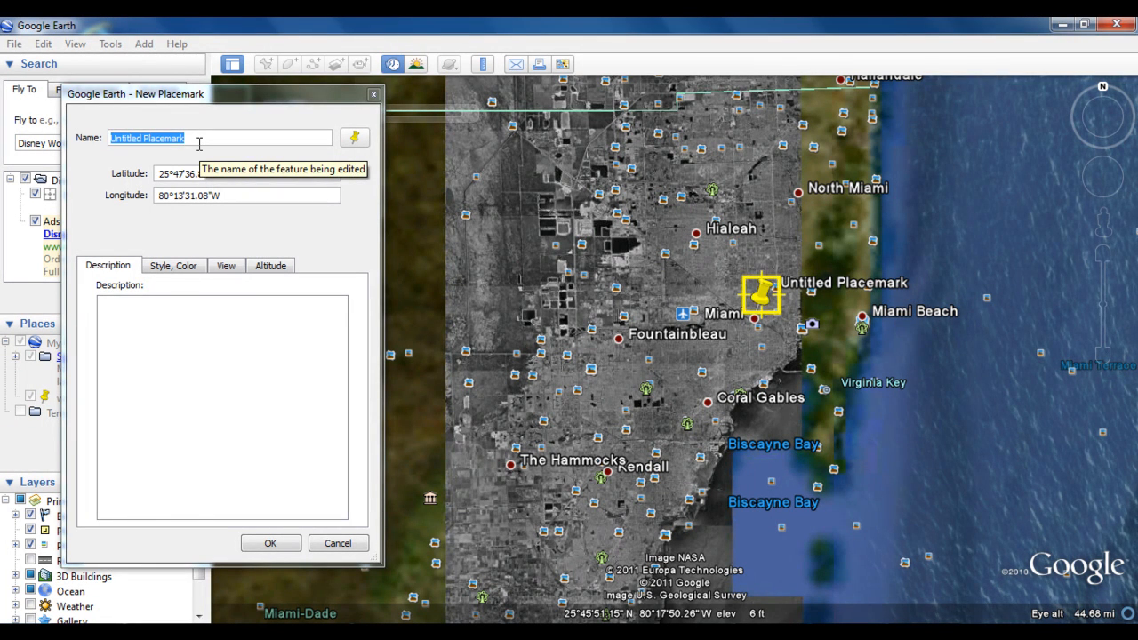
type("Miami")
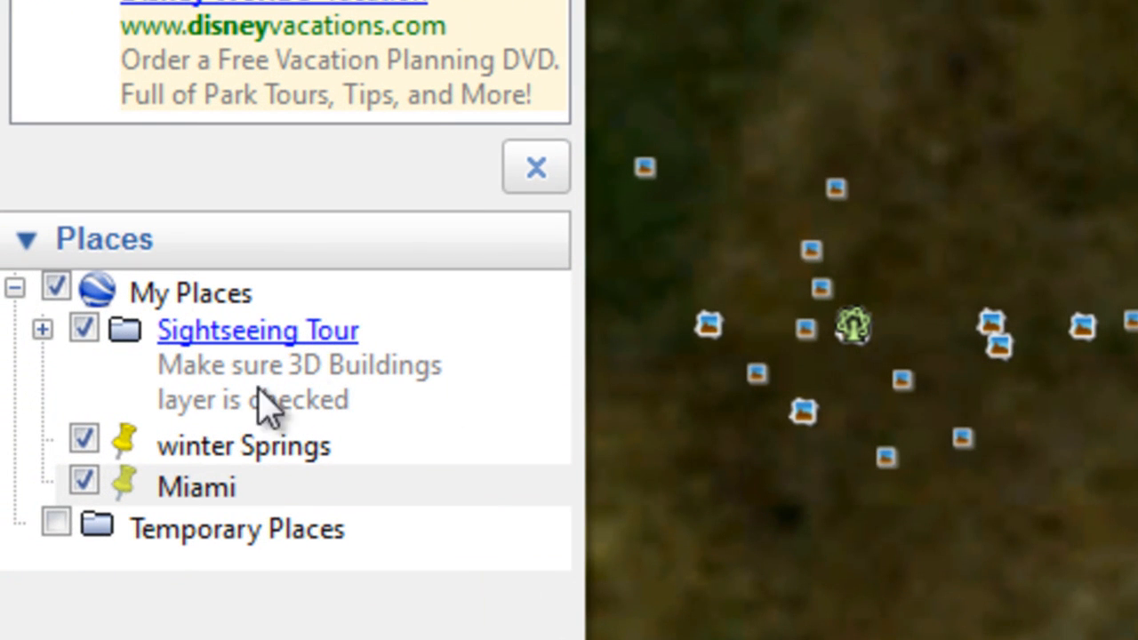
mouse_move(133, 427)
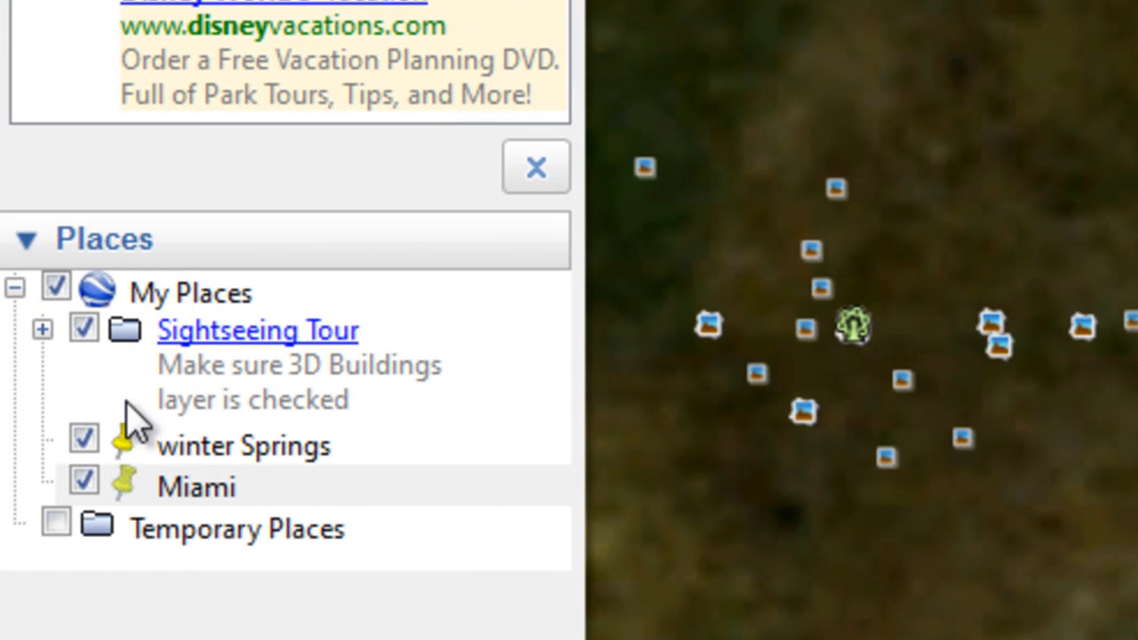
mouse_move(388, 552)
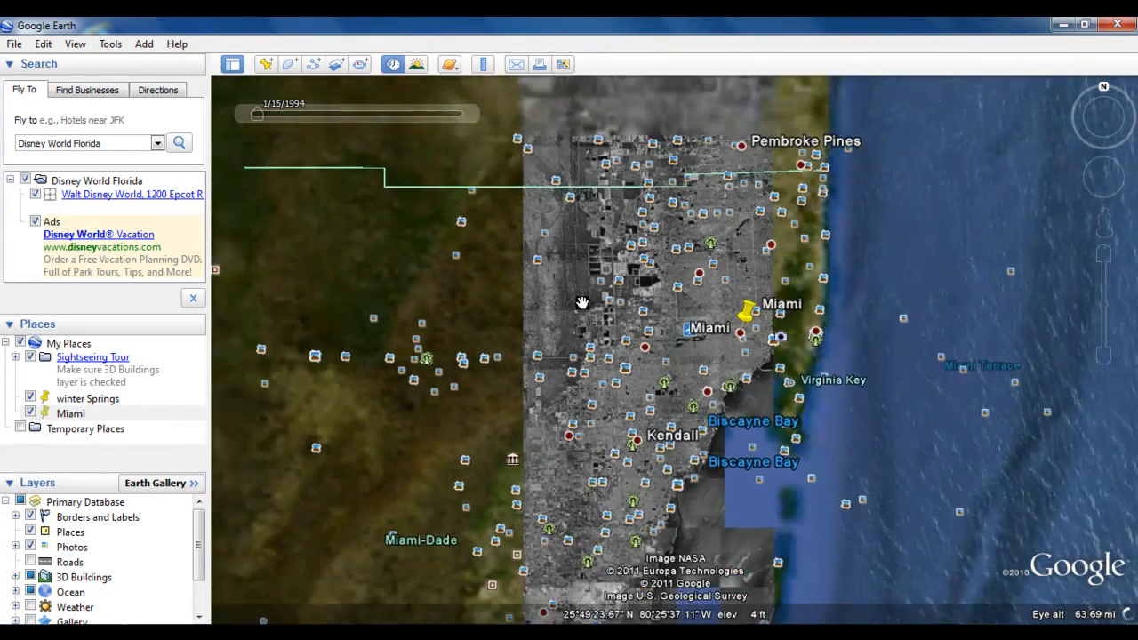
Step: Zoom back out from Miami toward the full globe view
scroll("down", 3)
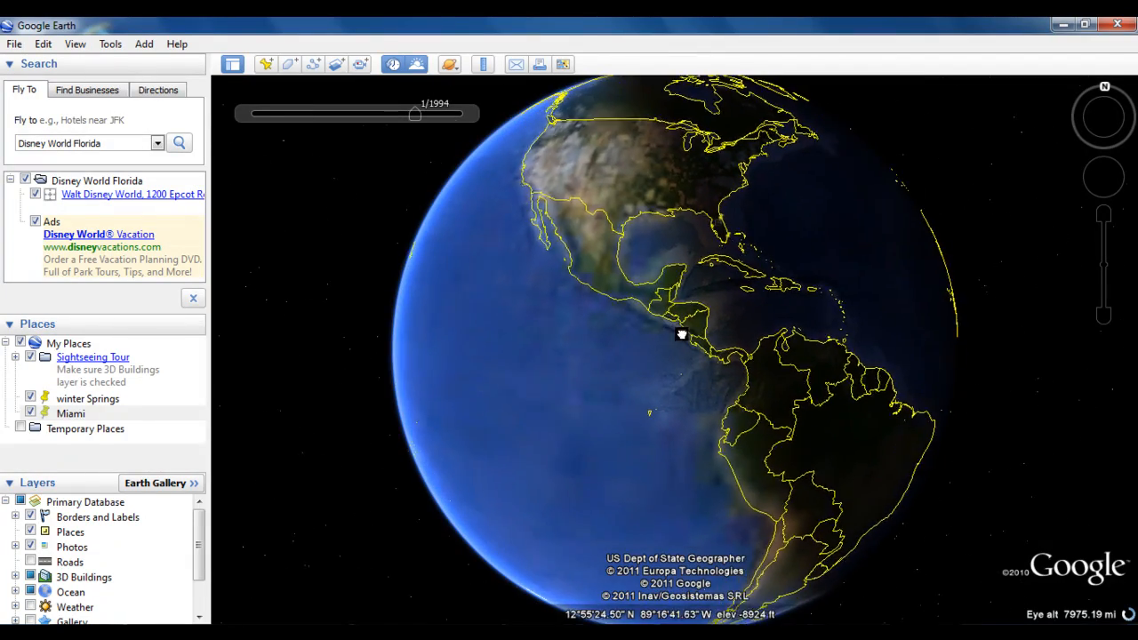
Step: Spin the globe east to show the sunlit and night sides over the Atlantic
left_click_drag(680, 334, 761, 384)
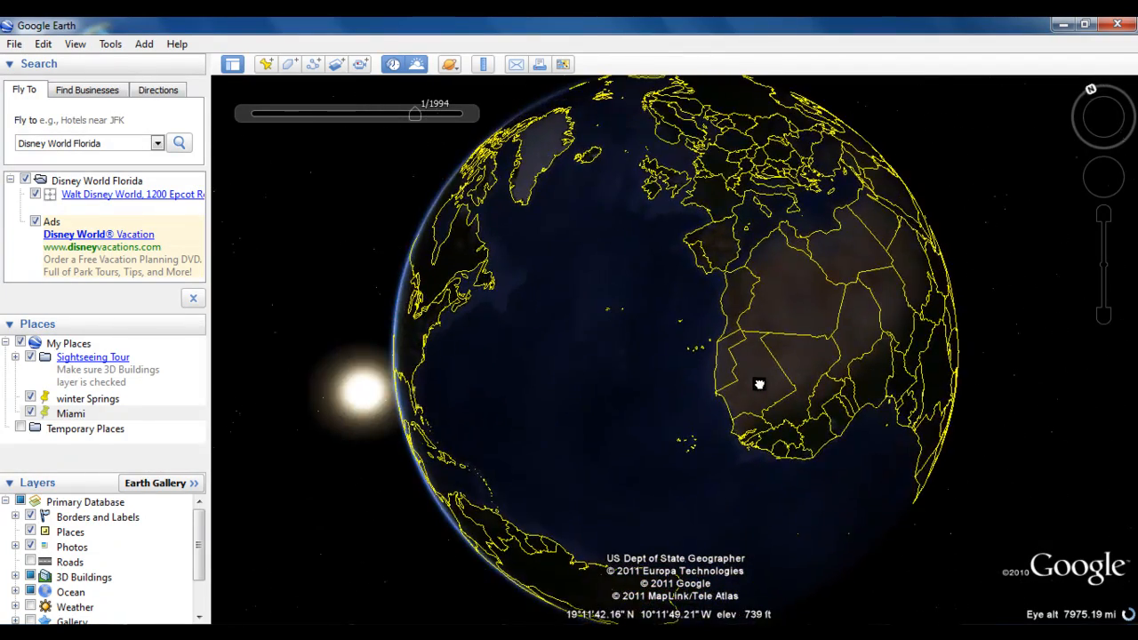